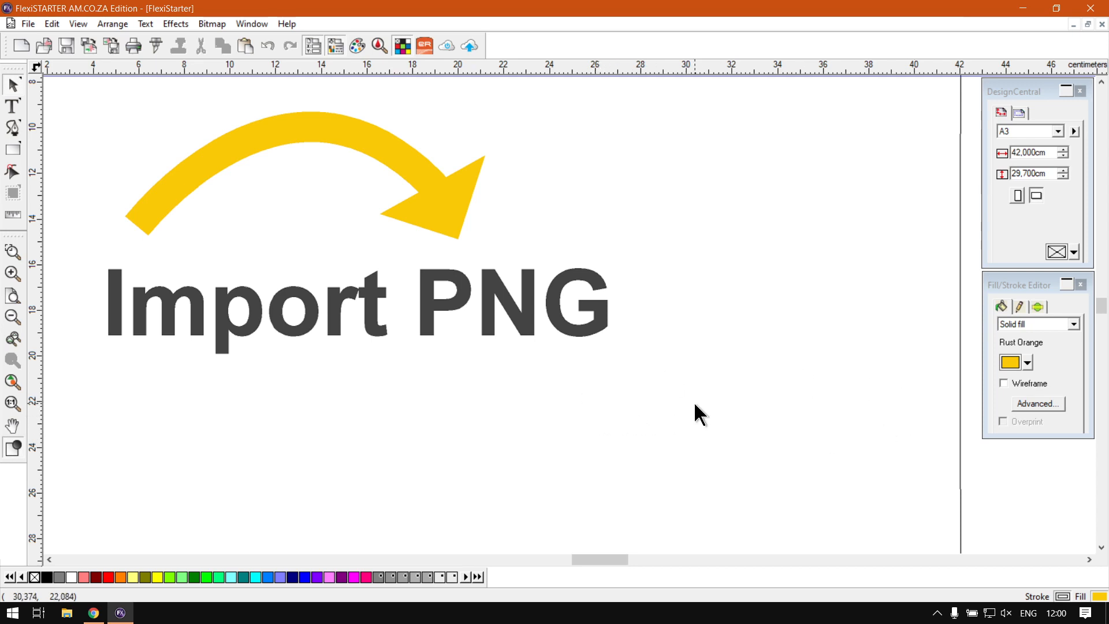
{"action": "mouse_move", "coordinate": [716, 414]}
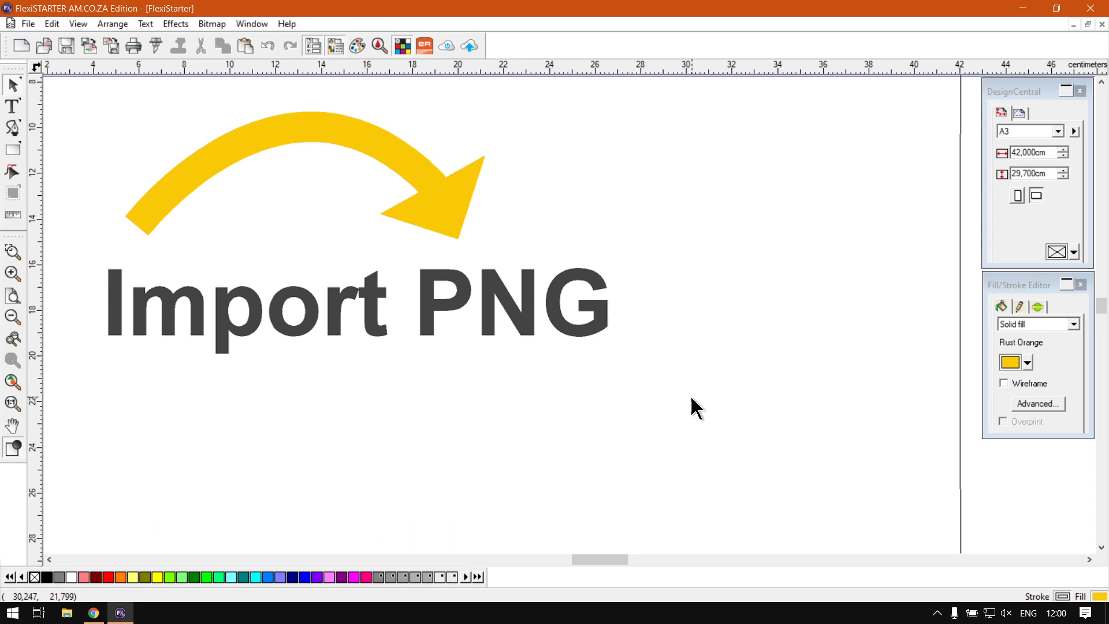
{"action": "mouse_move", "coordinate": [690, 326]}
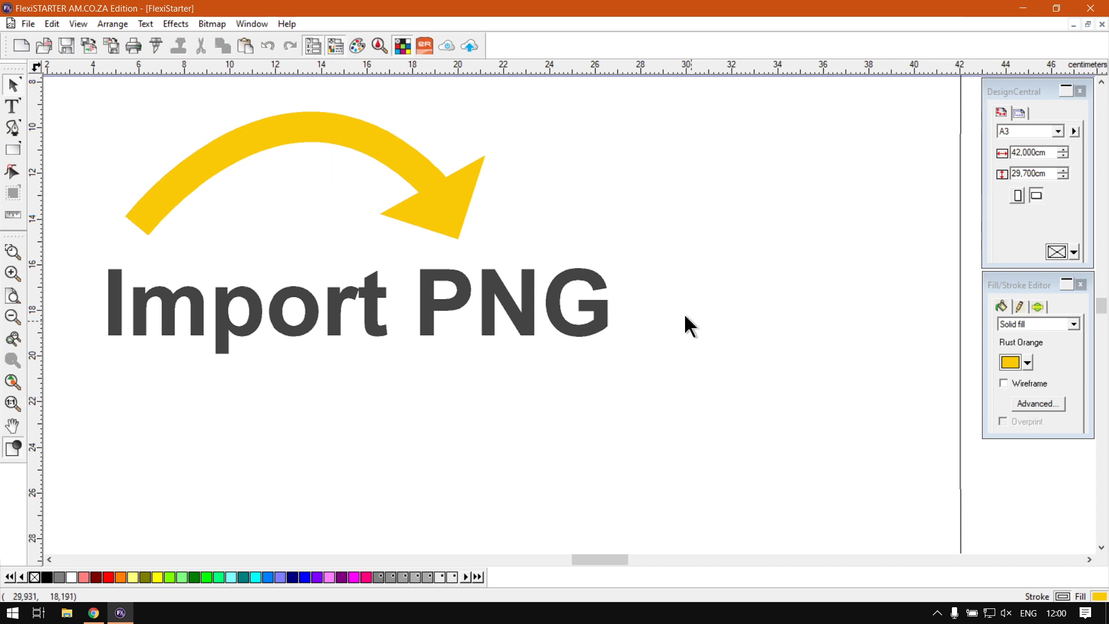
{"action": "mouse_move", "coordinate": [579, 336]}
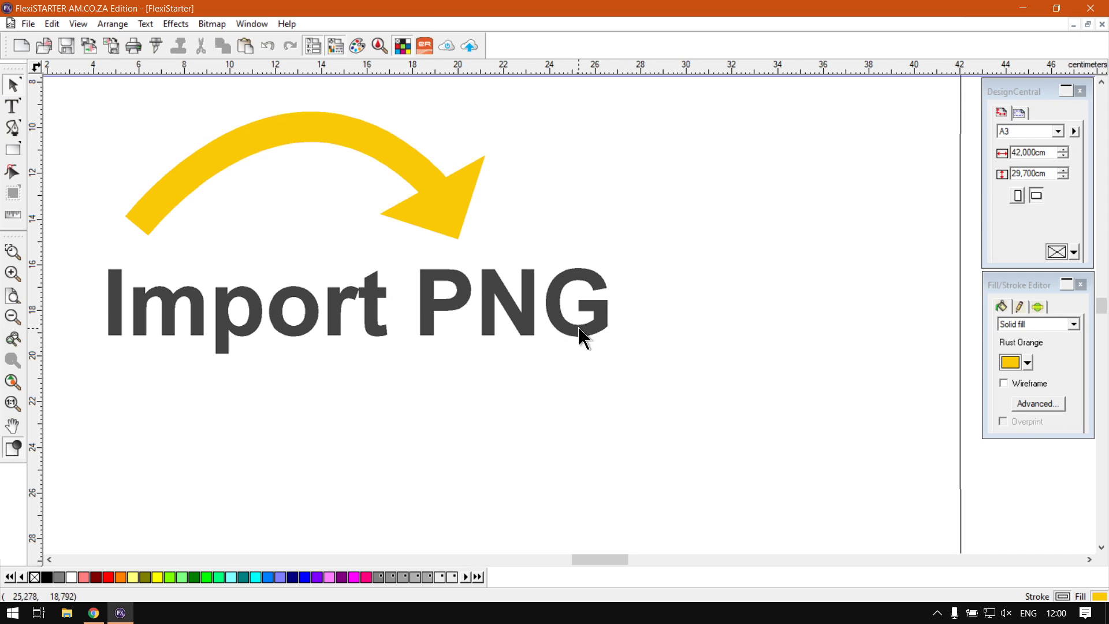
{"action": "mouse_move", "coordinate": [660, 393]}
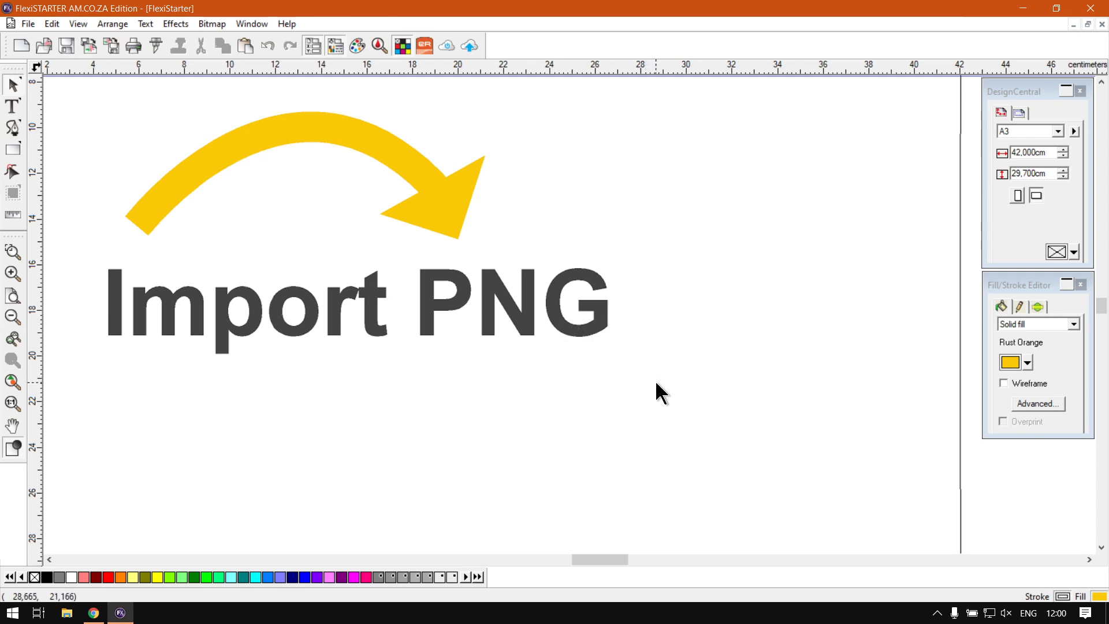
{"action": "mouse_move", "coordinate": [713, 366]}
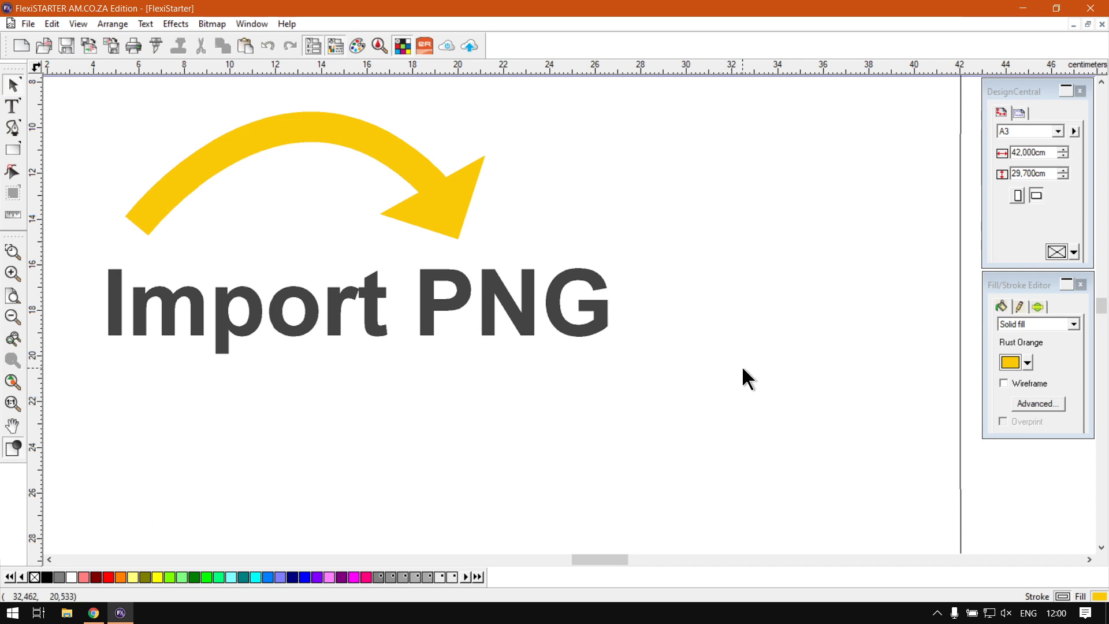
{"action": "mouse_move", "coordinate": [415, 407]}
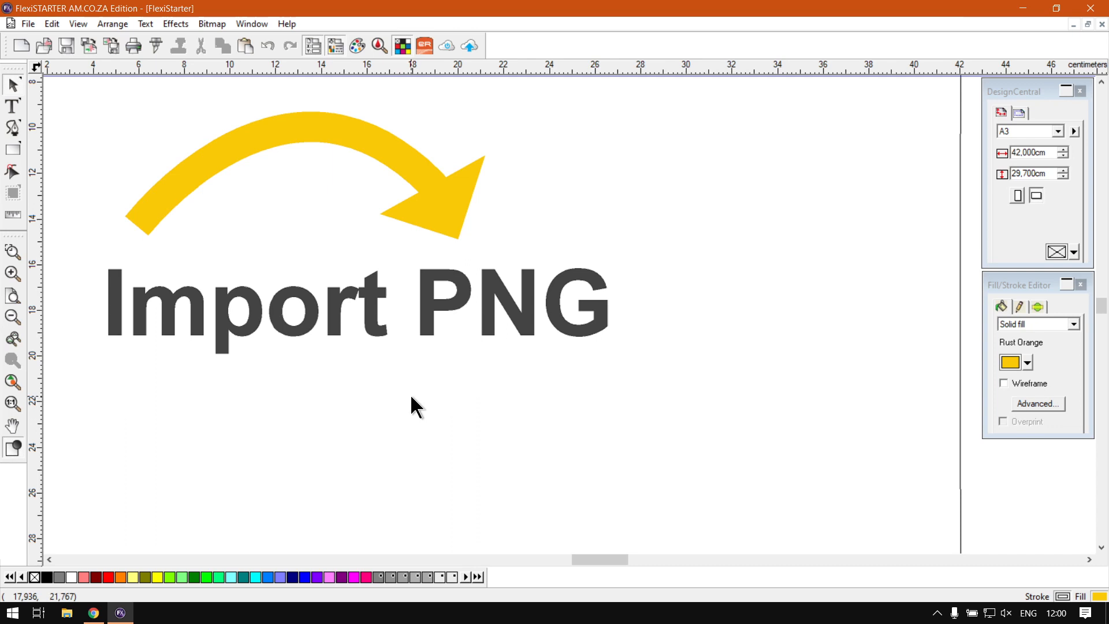
{"action": "mouse_move", "coordinate": [367, 327]}
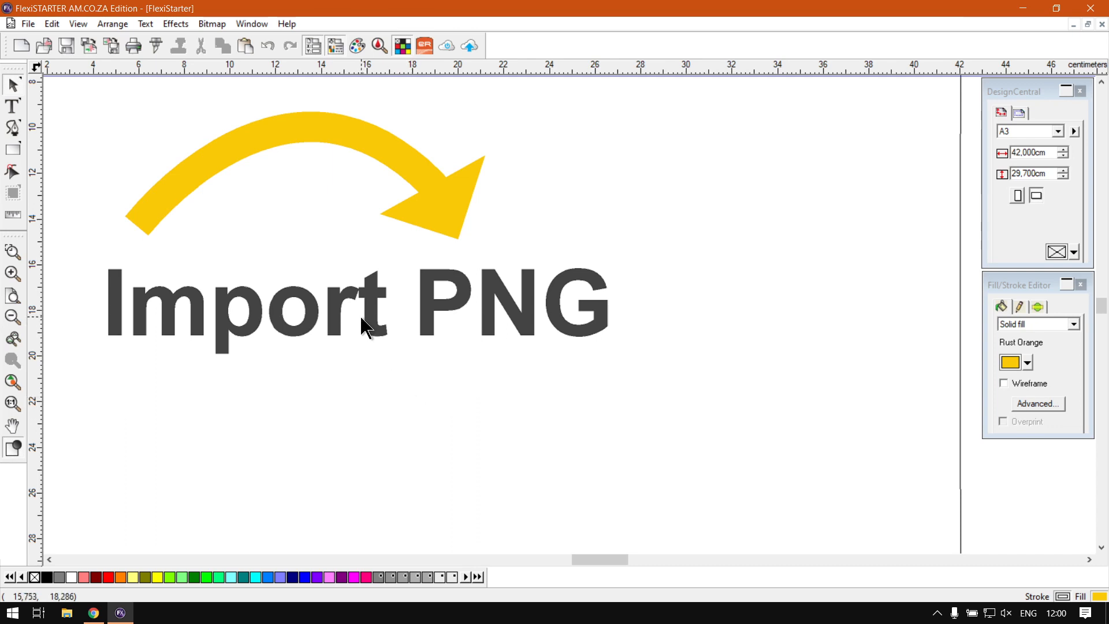
{"action": "mouse_move", "coordinate": [373, 311]}
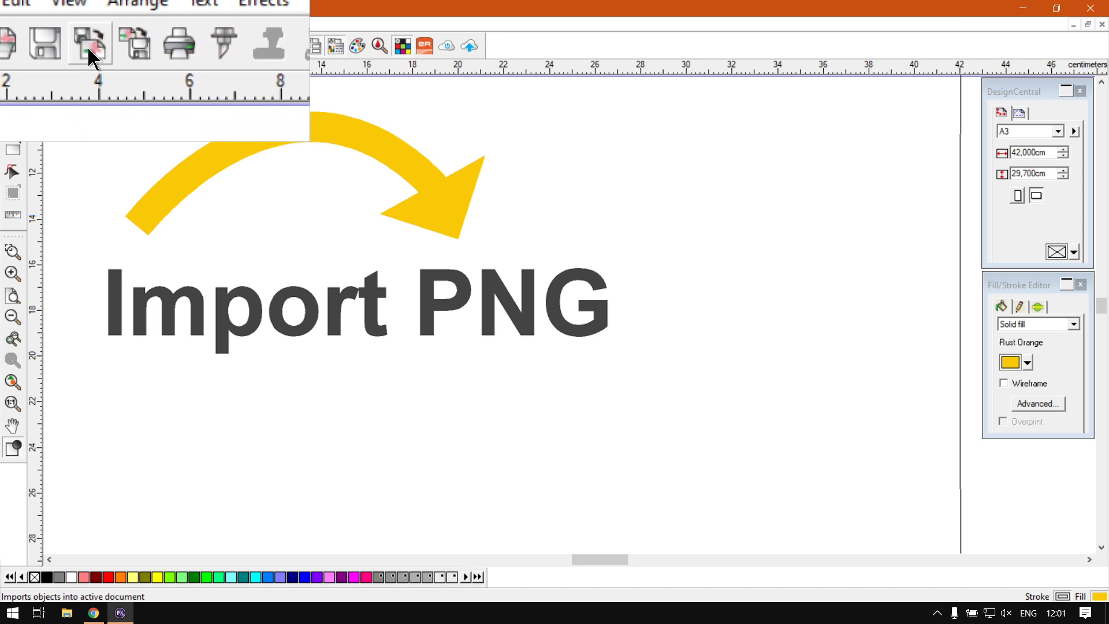
{"action": "mouse_move", "coordinate": [91, 44]}
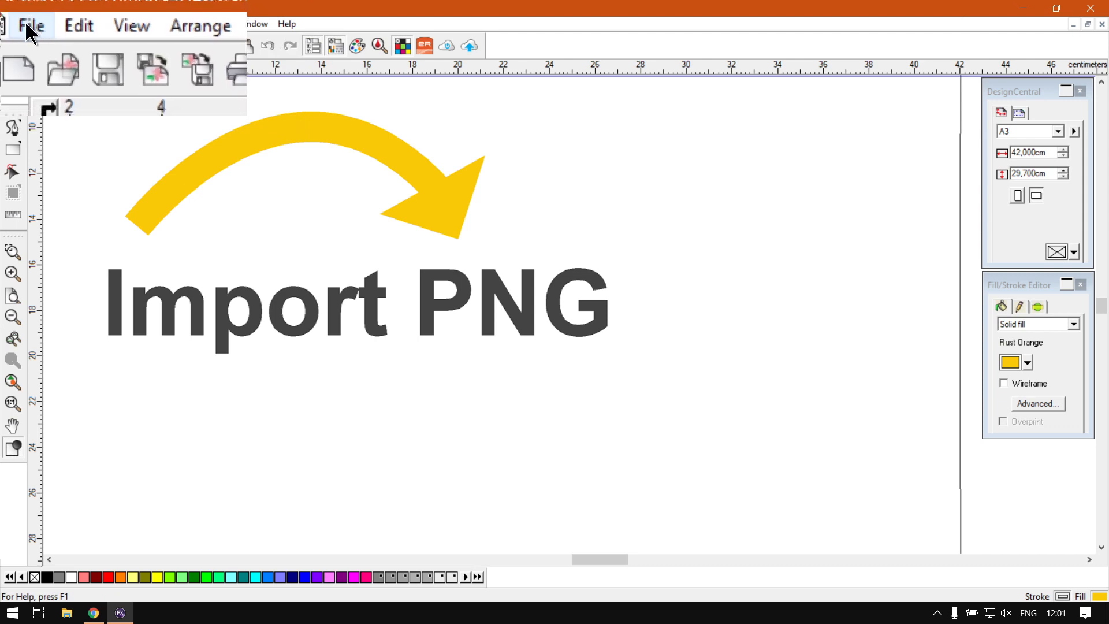
- Start the Import command from the File menu to bring up the Import dialog
{"action": "left_click", "coordinate": [31, 24]}
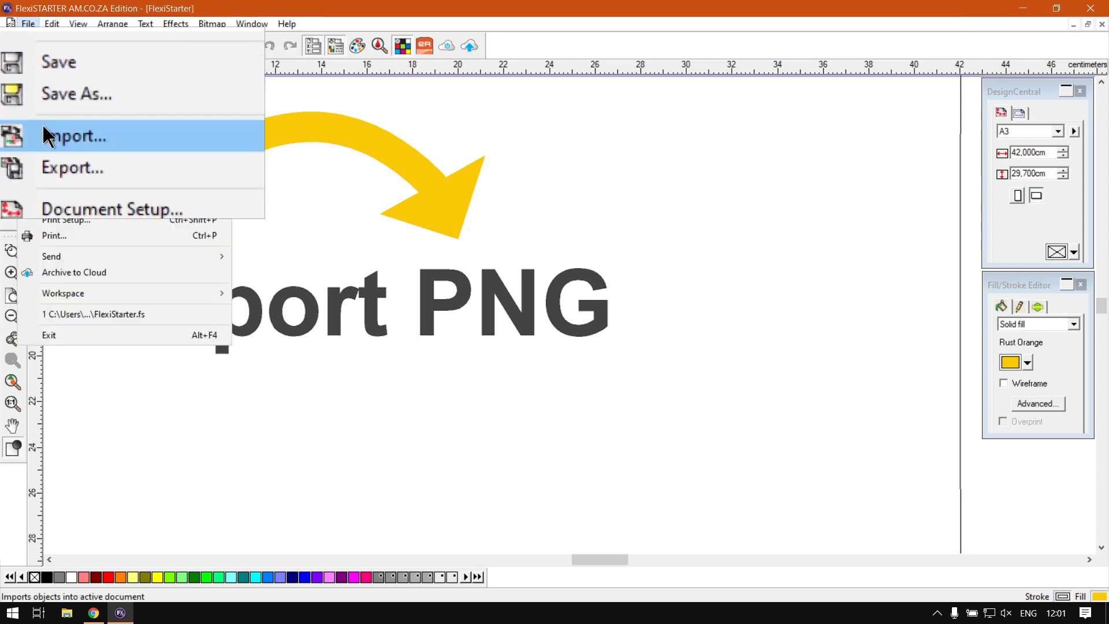
{"action": "left_click", "coordinate": [74, 136]}
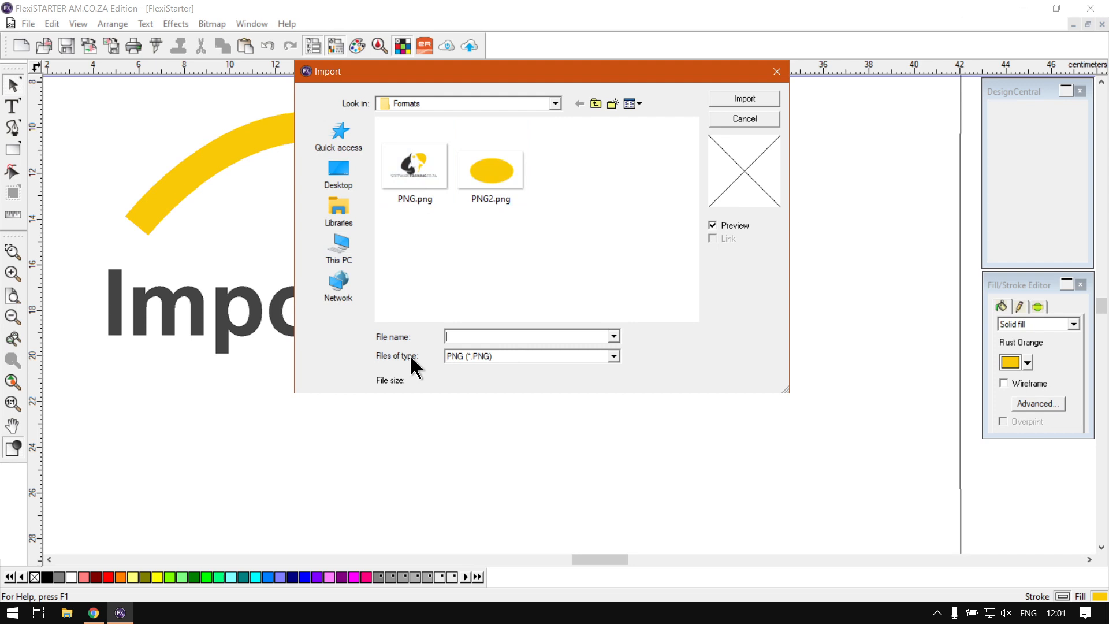
{"action": "mouse_move", "coordinate": [373, 251]}
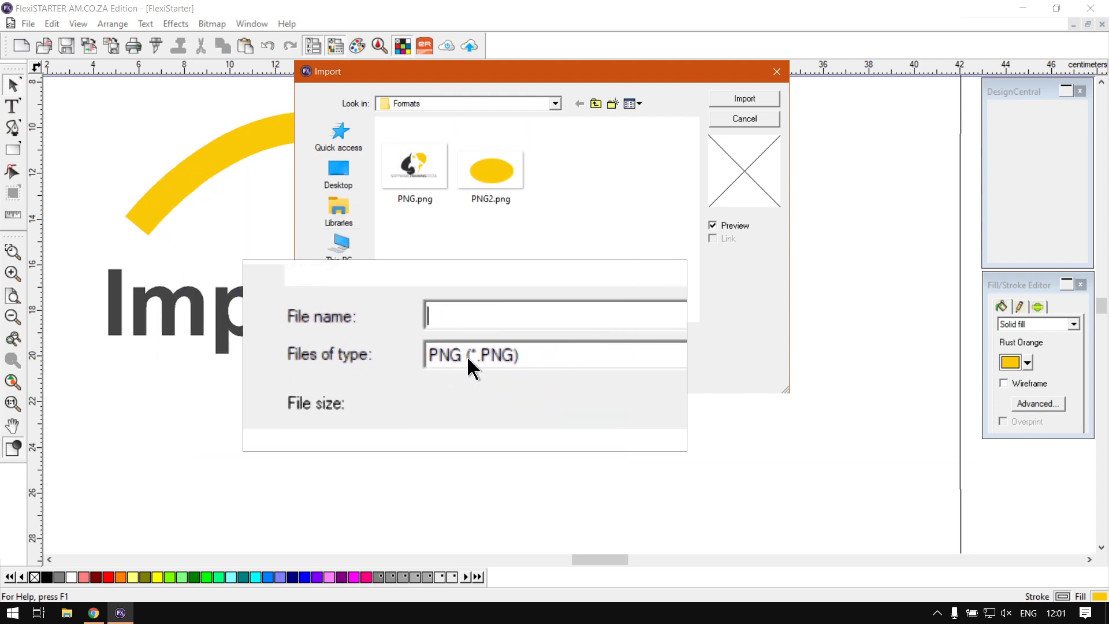
- Import PNG.png (Link unchecked), placing the logo over the Import PNG artwork
{"action": "left_click", "coordinate": [415, 166]}
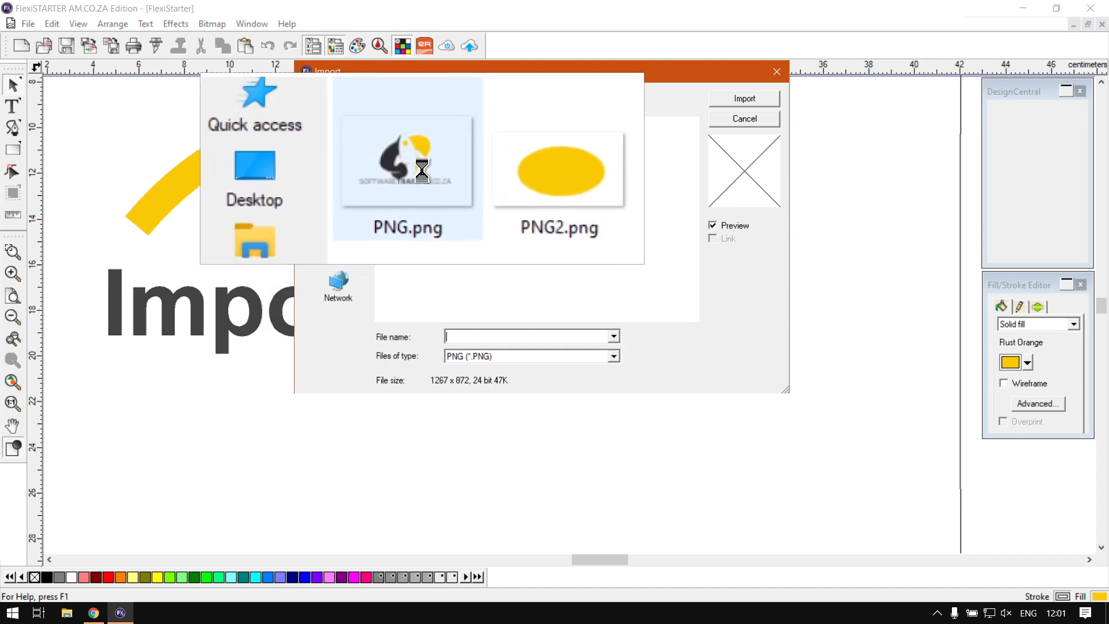
{"action": "left_click", "coordinate": [415, 163]}
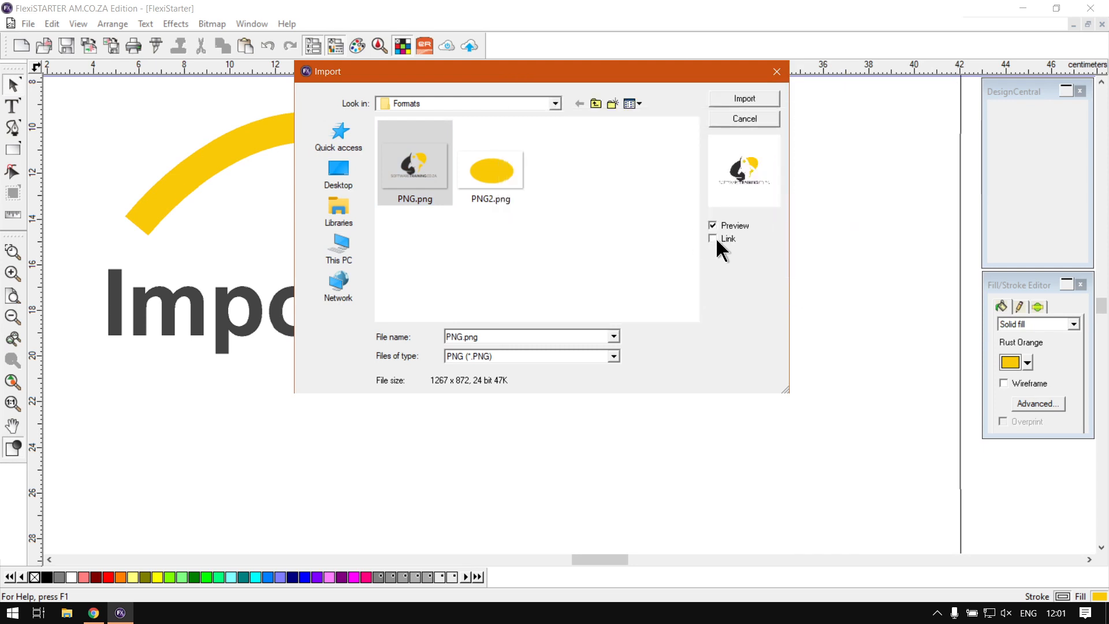
{"action": "left_click", "coordinate": [414, 164]}
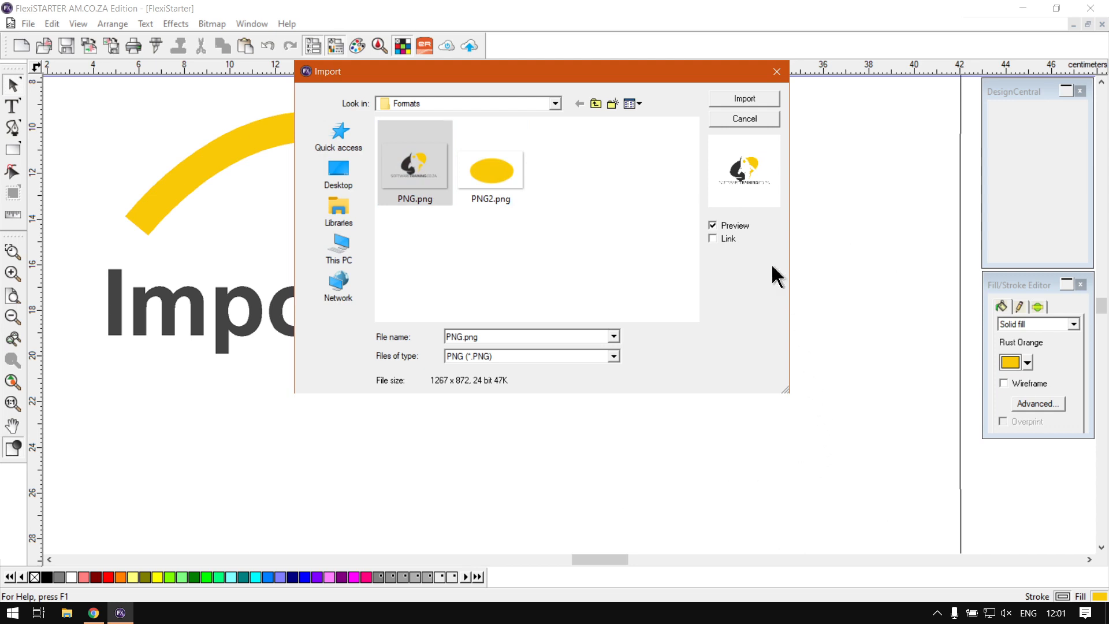
{"action": "mouse_move", "coordinate": [857, 317]}
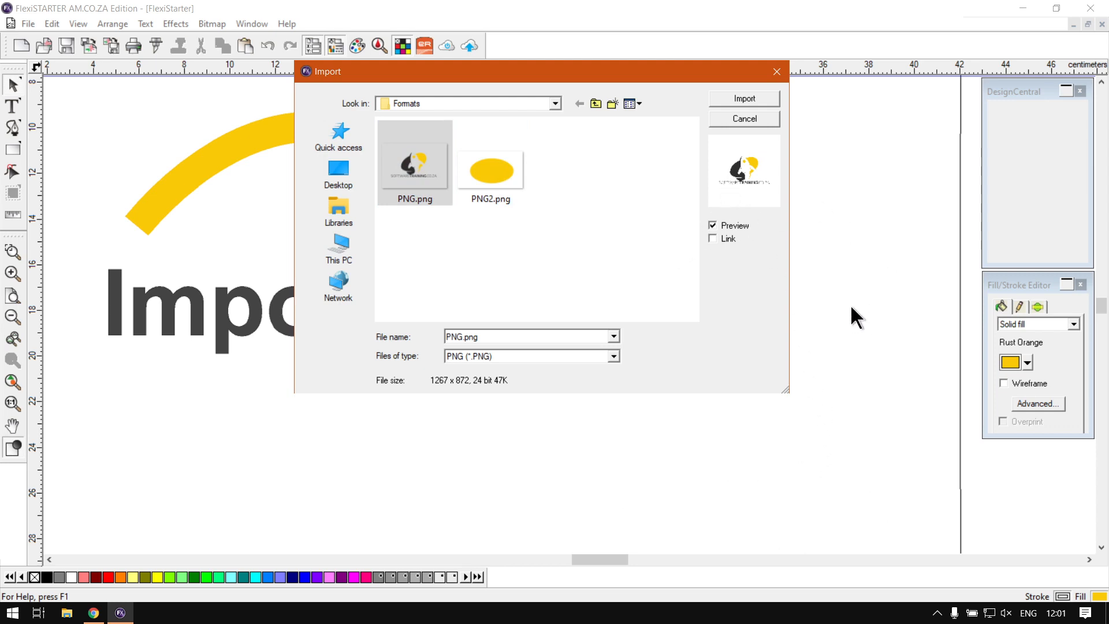
{"action": "mouse_move", "coordinate": [720, 250]}
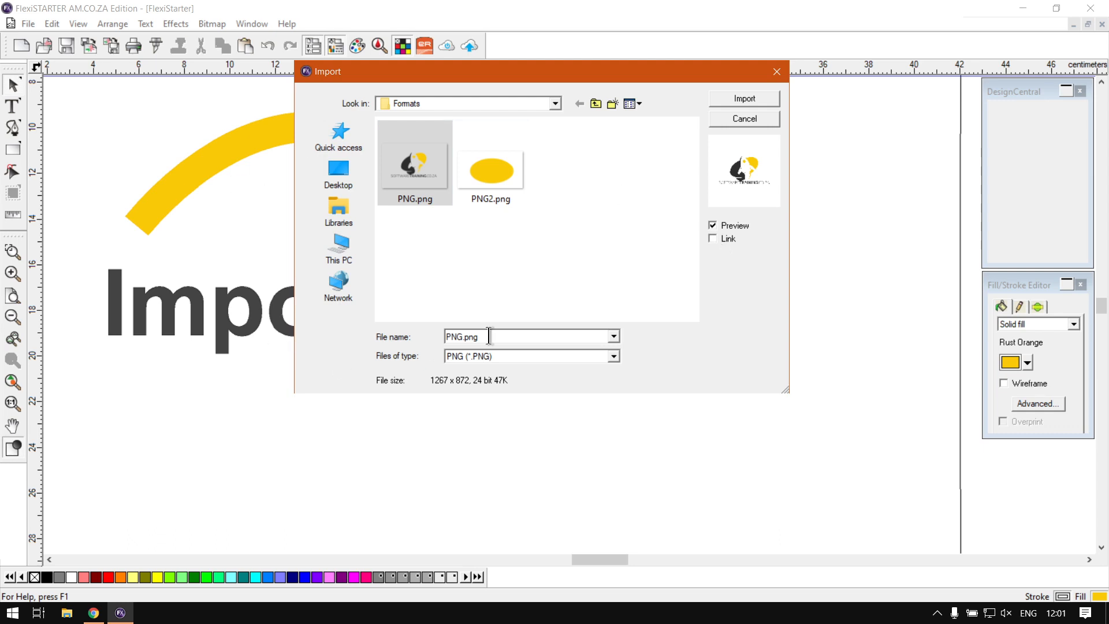
{"action": "mouse_move", "coordinate": [818, 206]}
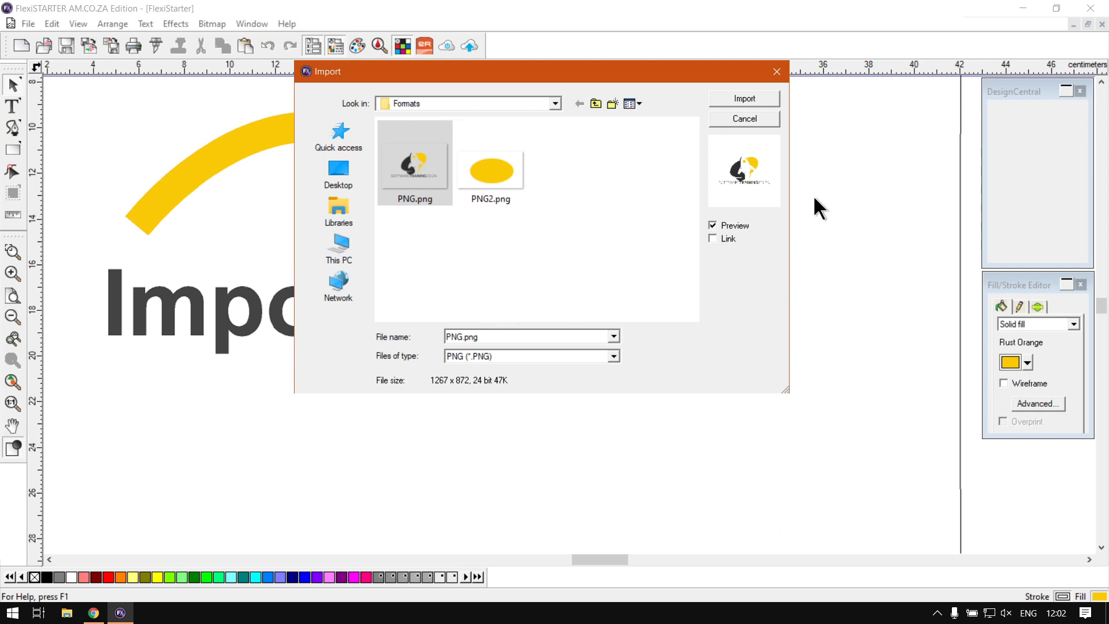
{"action": "mouse_move", "coordinate": [637, 360]}
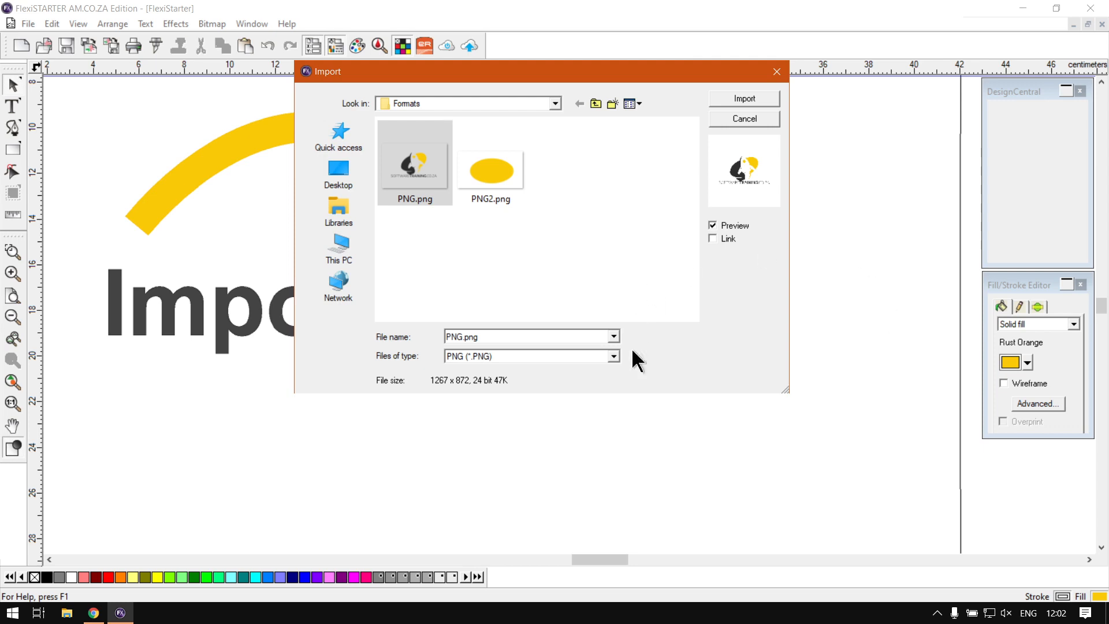
{"action": "mouse_move", "coordinate": [763, 211]}
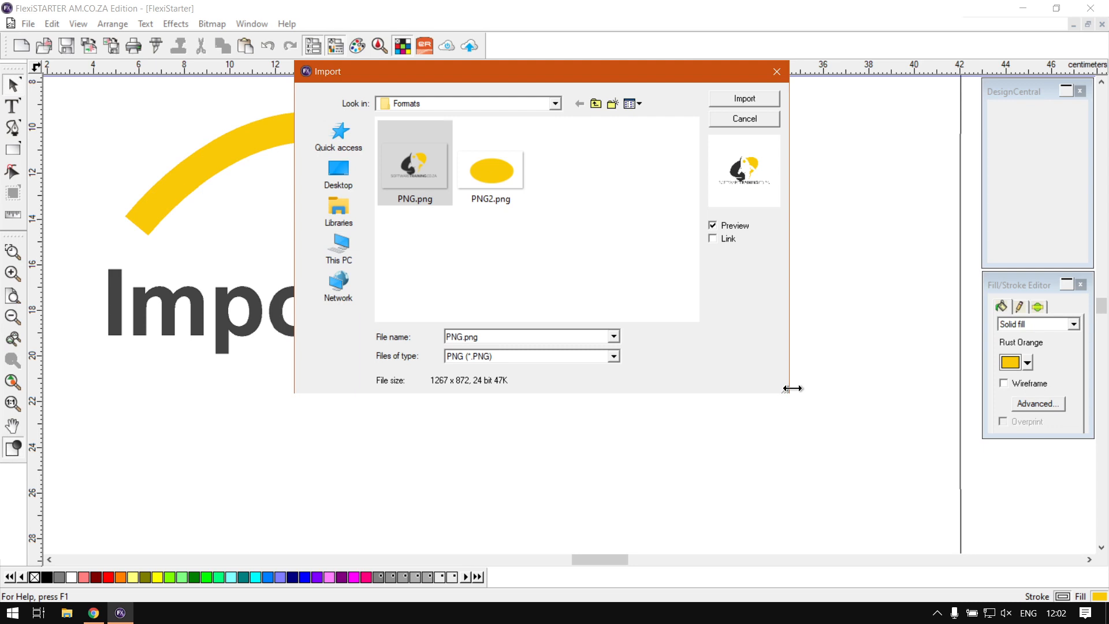
{"action": "mouse_move", "coordinate": [725, 250]}
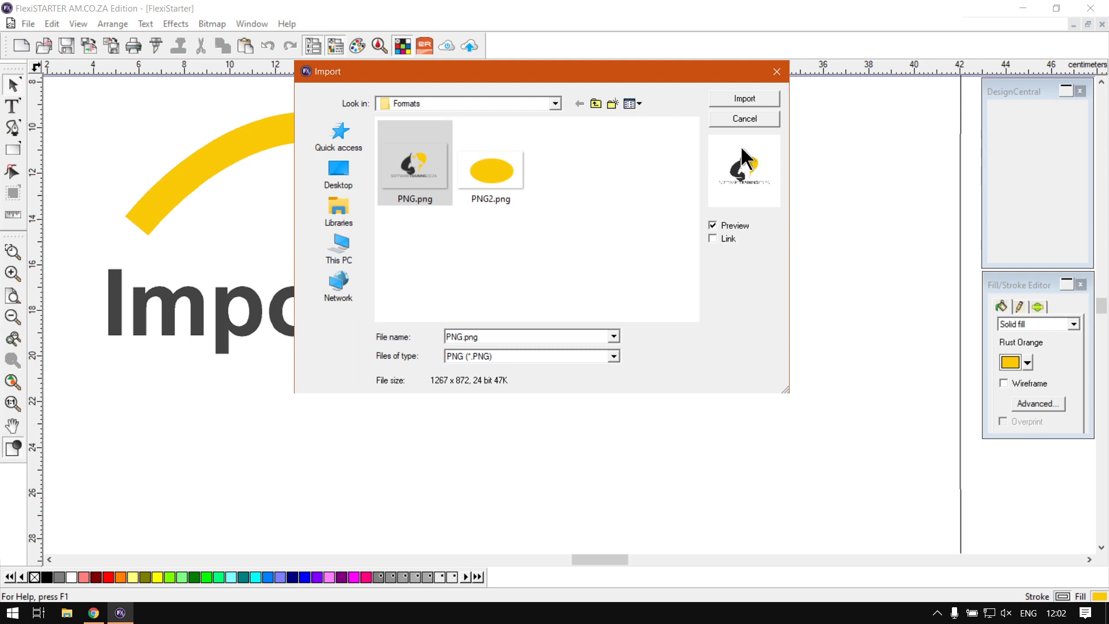
{"action": "left_click", "coordinate": [743, 97]}
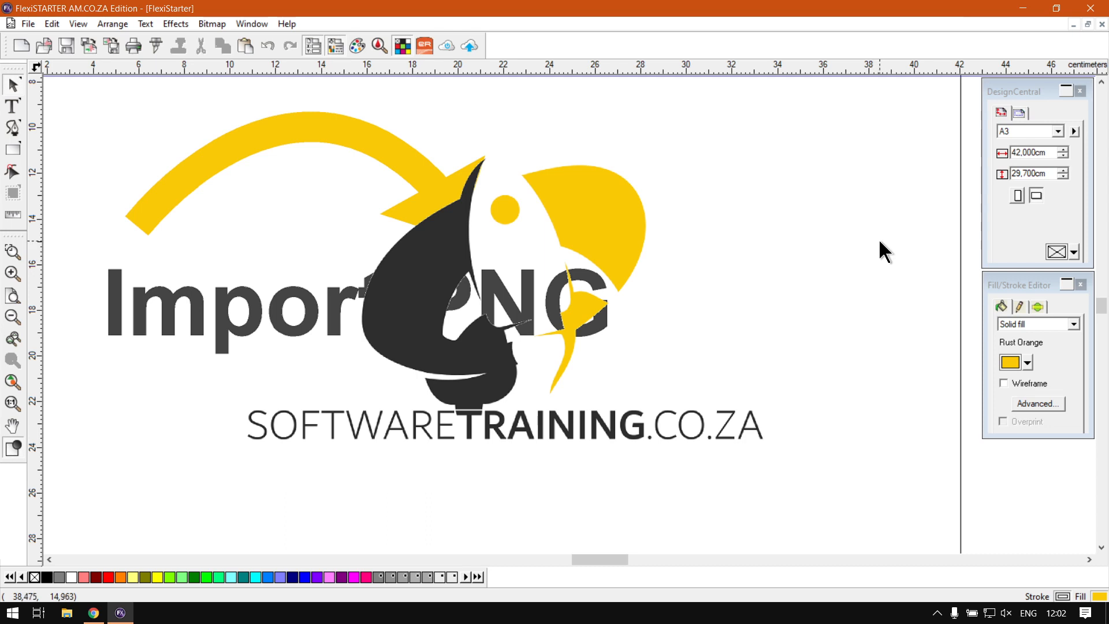
{"action": "mouse_move", "coordinate": [669, 310]}
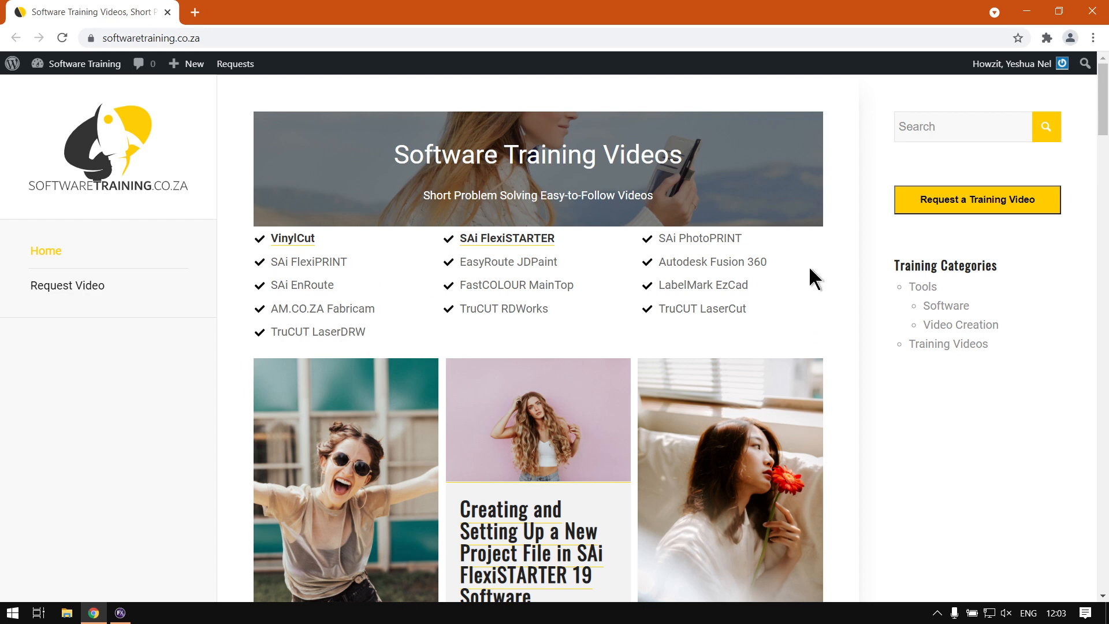
{"action": "mouse_move", "coordinate": [862, 181]}
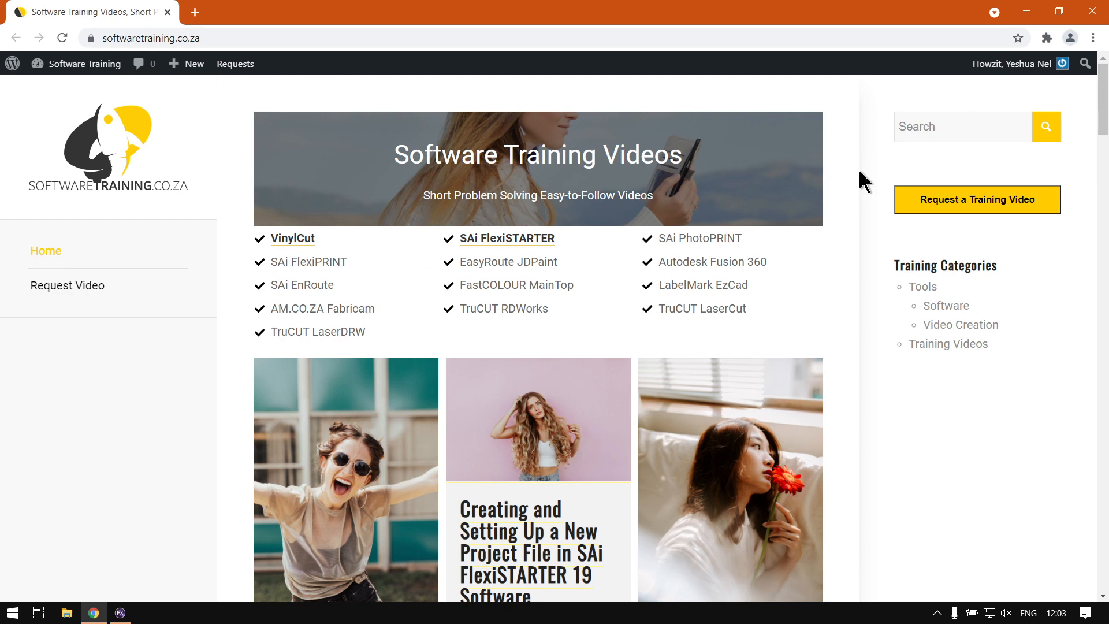
{"action": "mouse_move", "coordinate": [993, 177]}
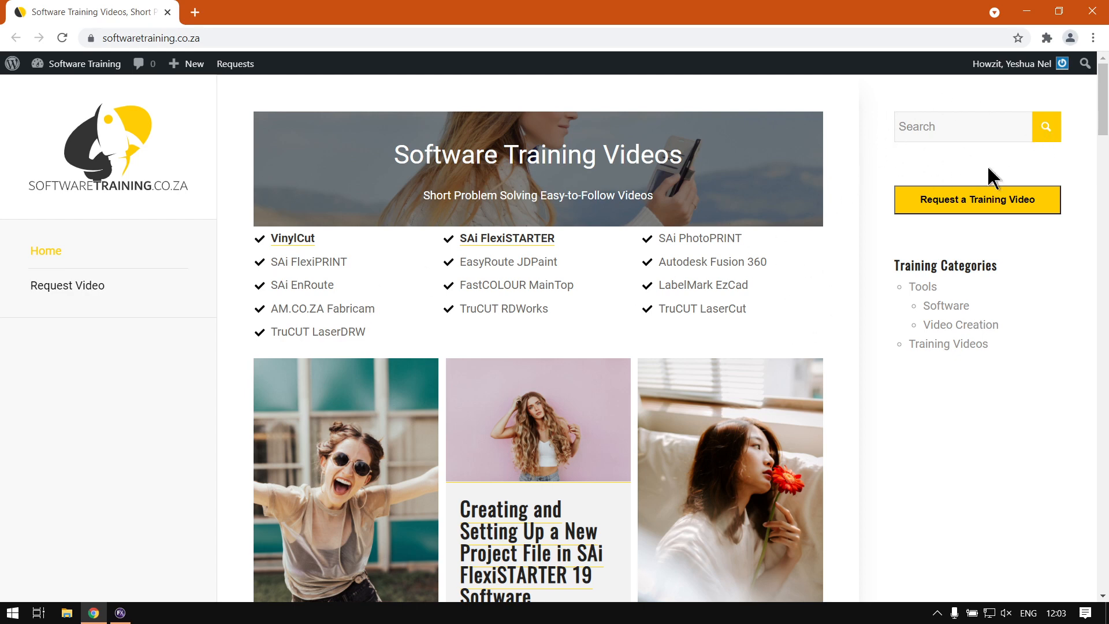
{"action": "mouse_move", "coordinate": [995, 158]}
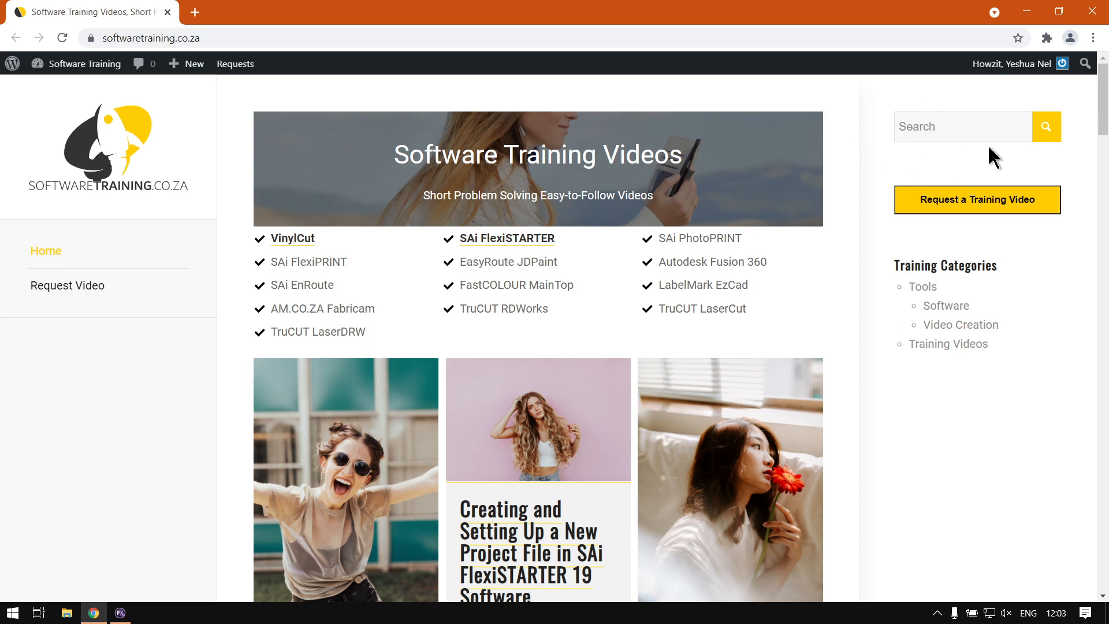
{"action": "mouse_move", "coordinate": [947, 129]}
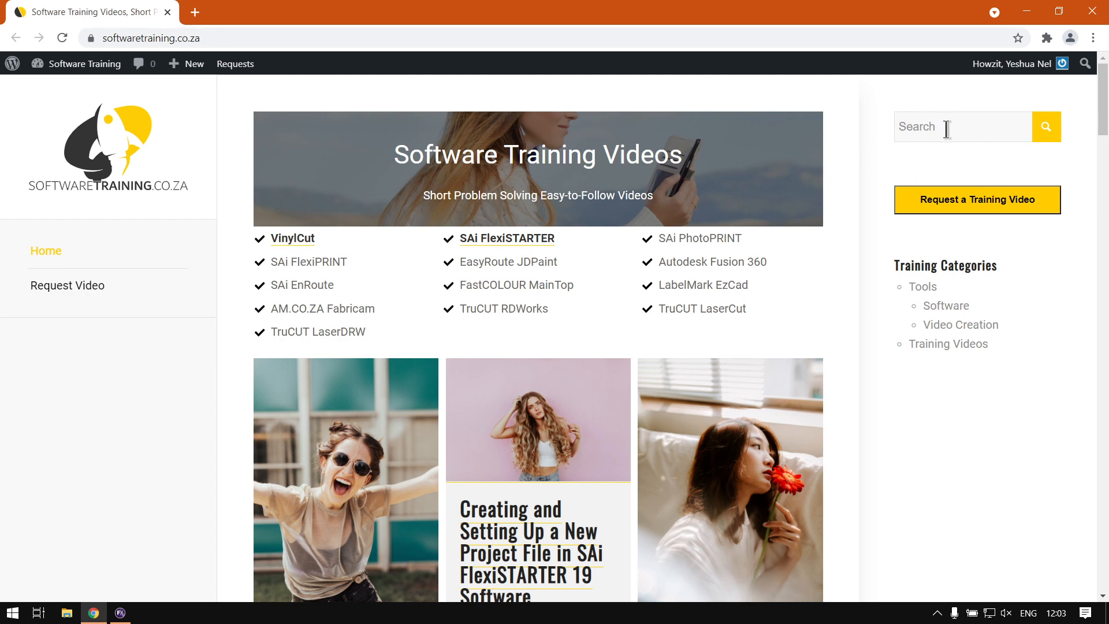
{"action": "mouse_move", "coordinate": [960, 185]}
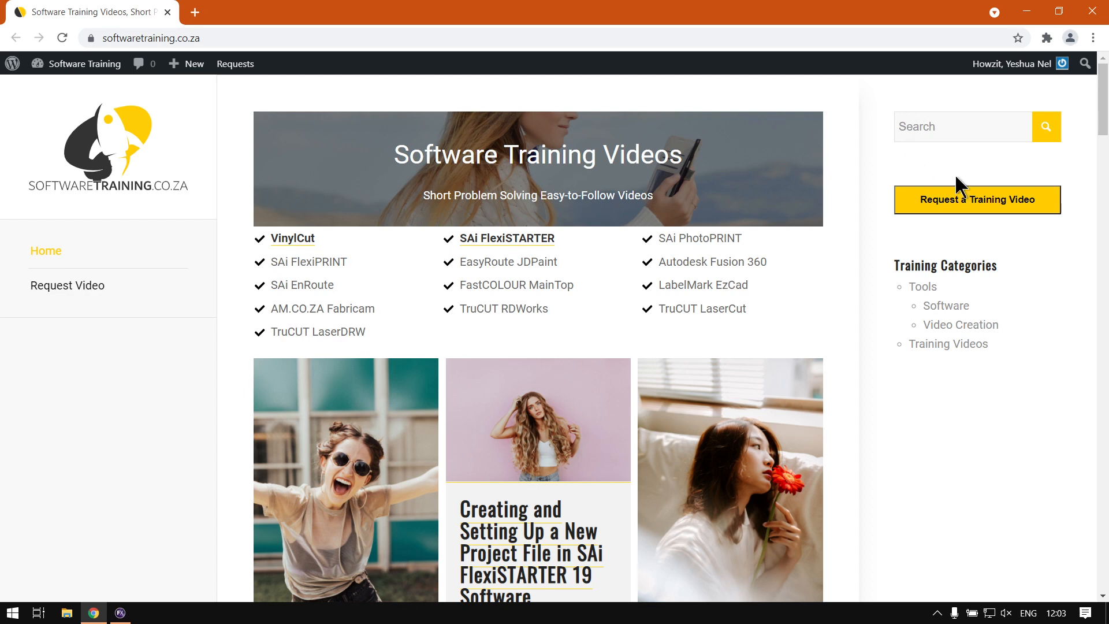
{"action": "mouse_move", "coordinate": [940, 196]}
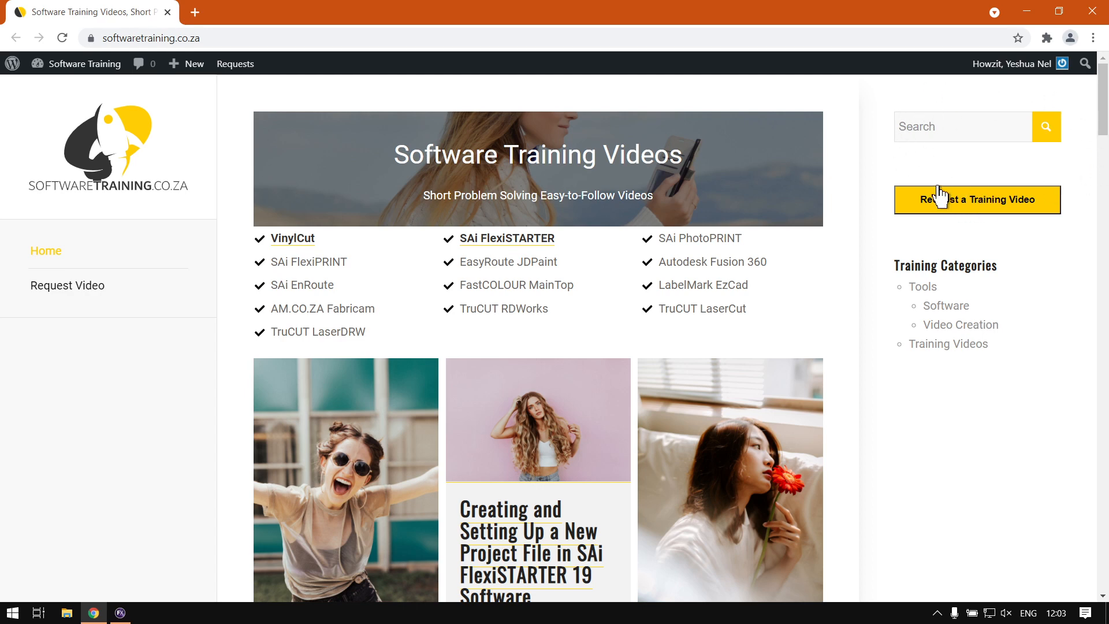
{"action": "mouse_move", "coordinate": [904, 224]}
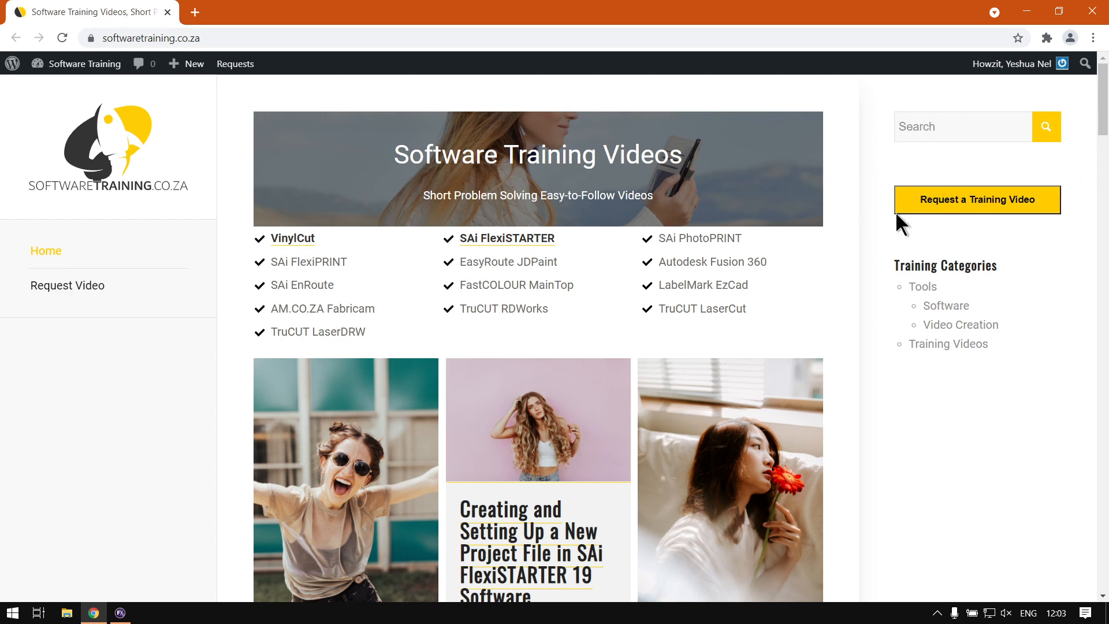
{"action": "mouse_move", "coordinate": [994, 223]}
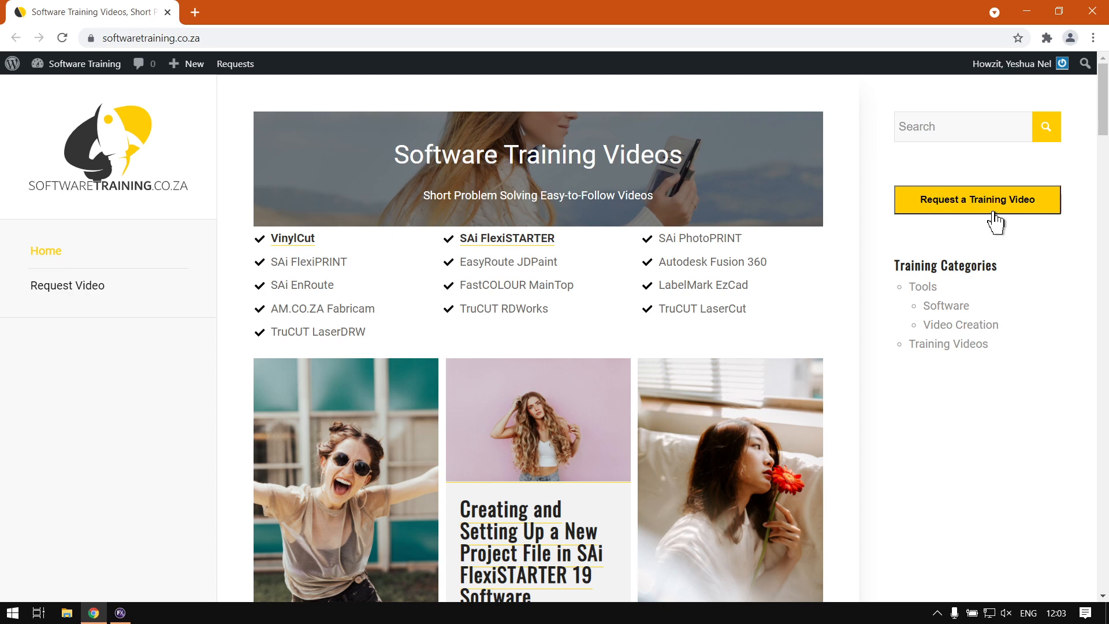